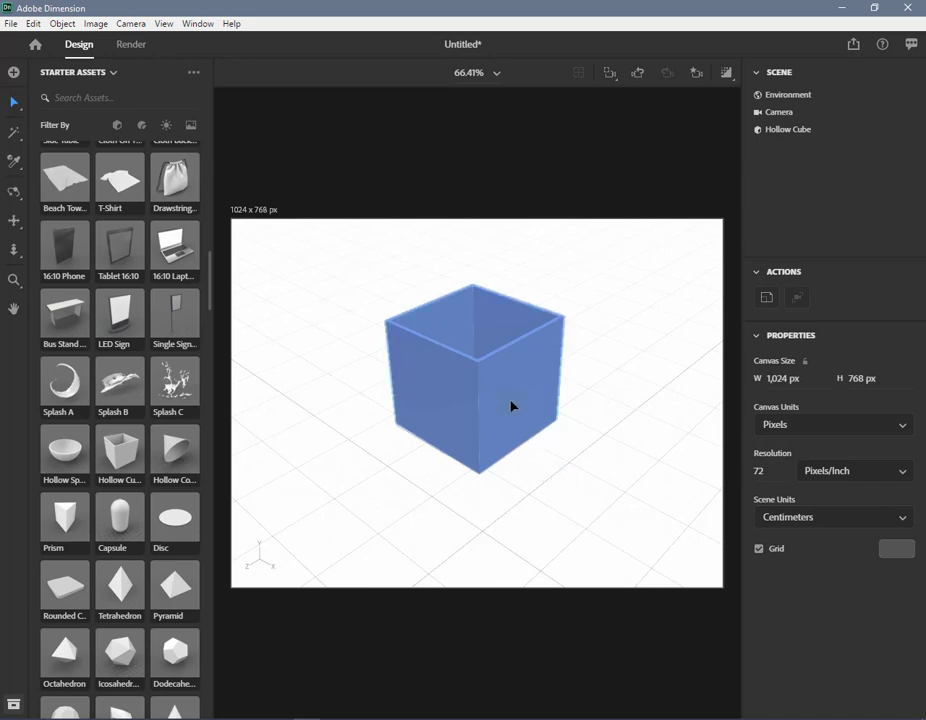
- Select the hollow cube to show its gizmo, then deselect it to reveal environment settings
{"action": "left_click", "coordinate": [476, 404]}
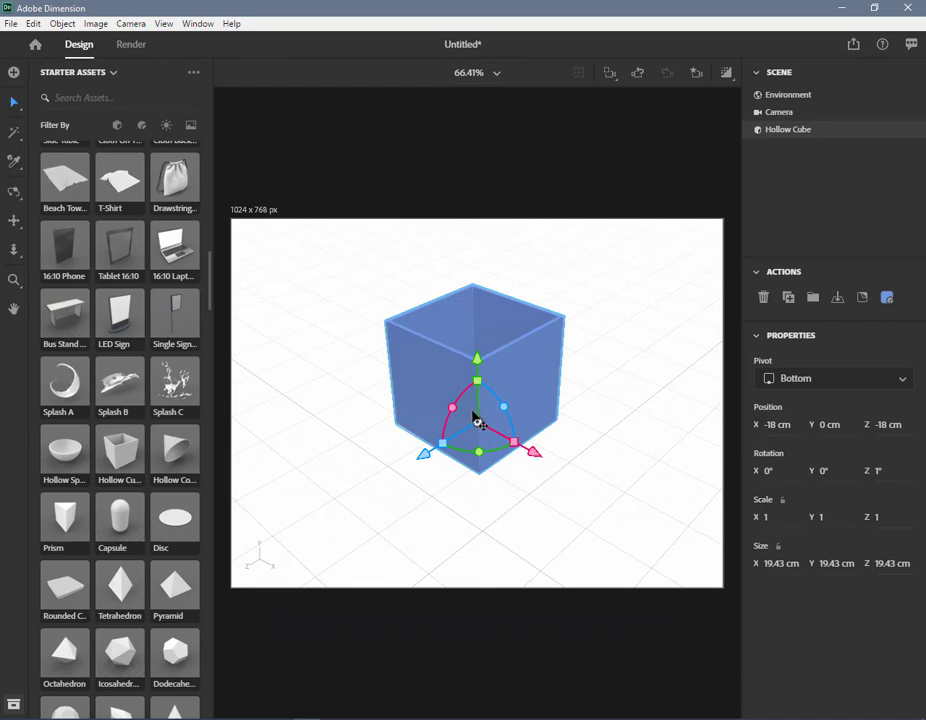
{"action": "mouse_move", "coordinate": [520, 386]}
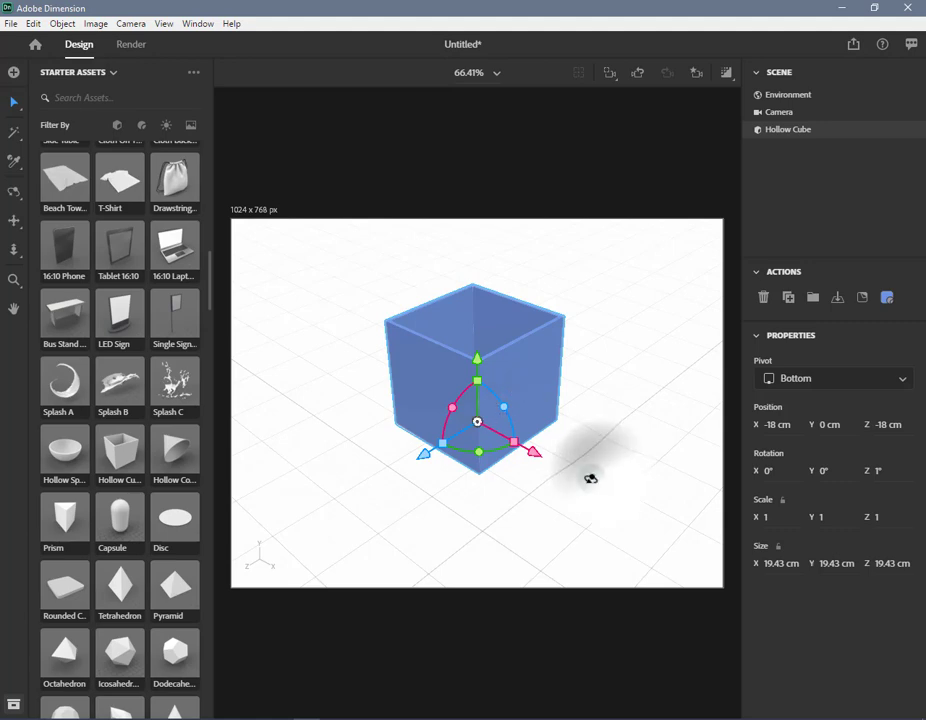
{"action": "left_click_drag", "start_coordinate": [590, 478], "coordinate": [638, 476]}
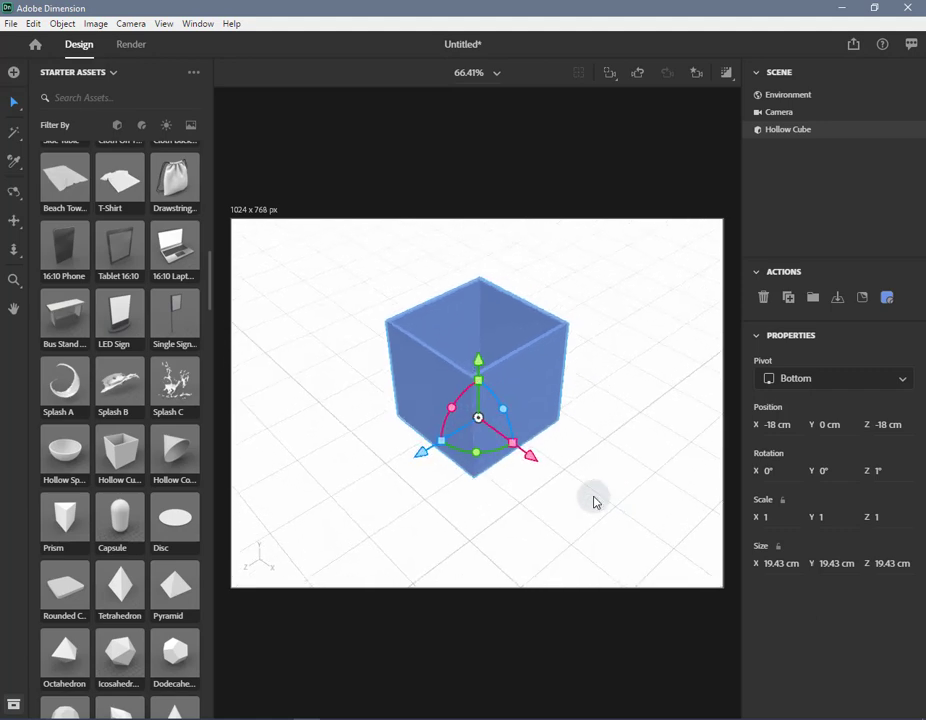
{"action": "mouse_move", "coordinate": [536, 392]}
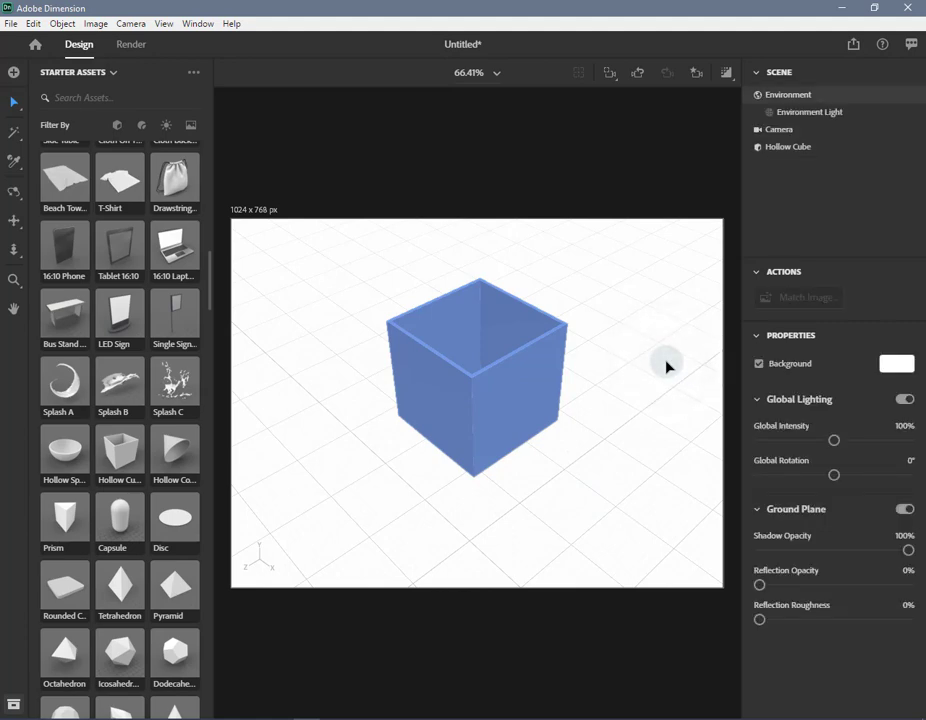
{"action": "left_click", "coordinate": [476, 370]}
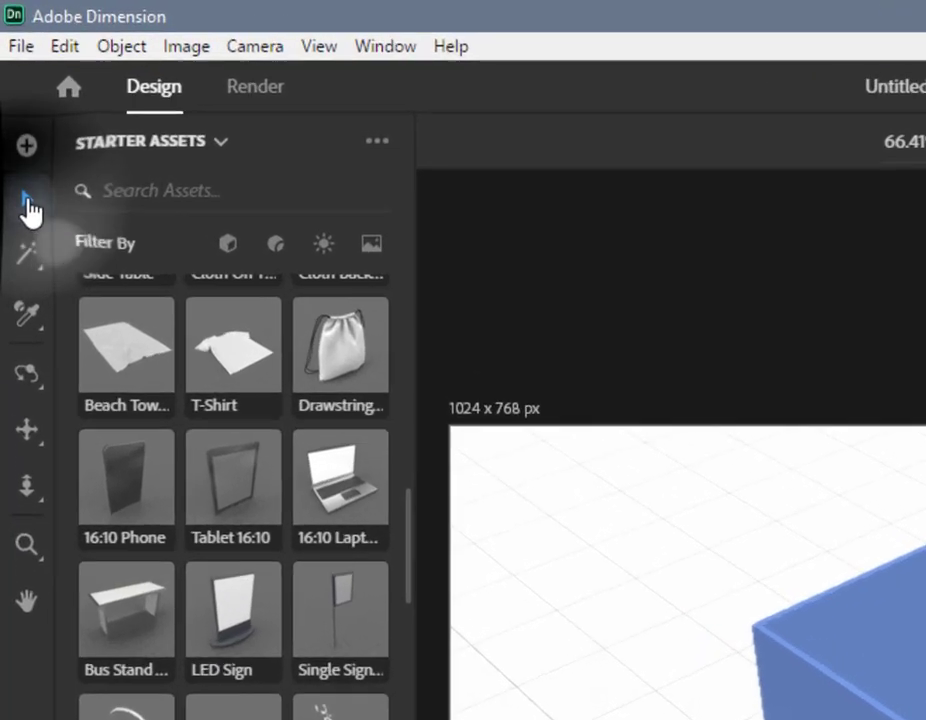
{"action": "left_click", "coordinate": [26, 198]}
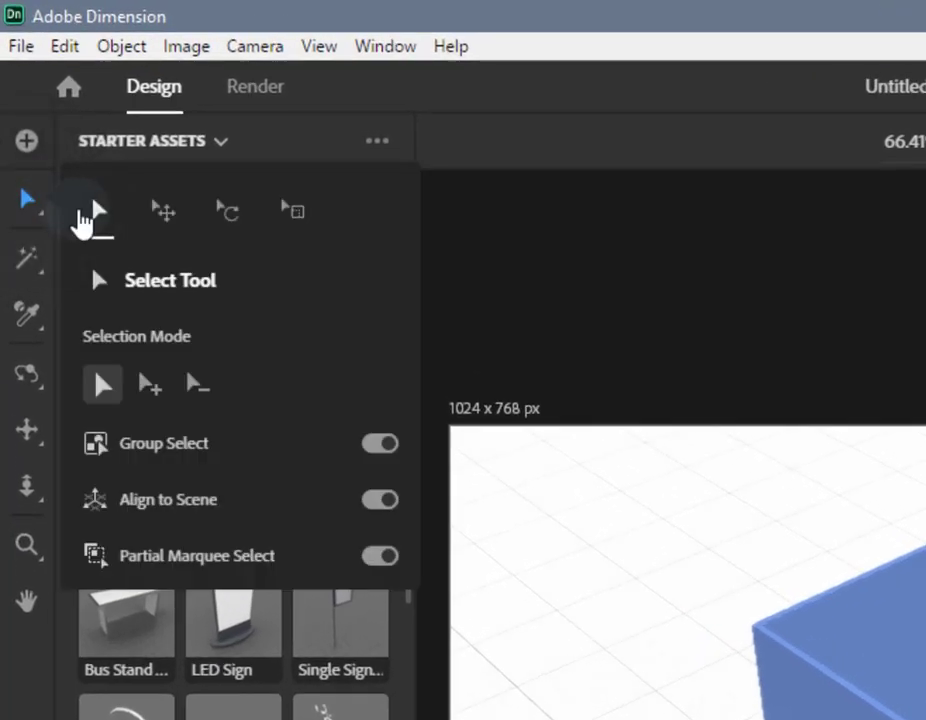
{"action": "left_click", "coordinate": [228, 212]}
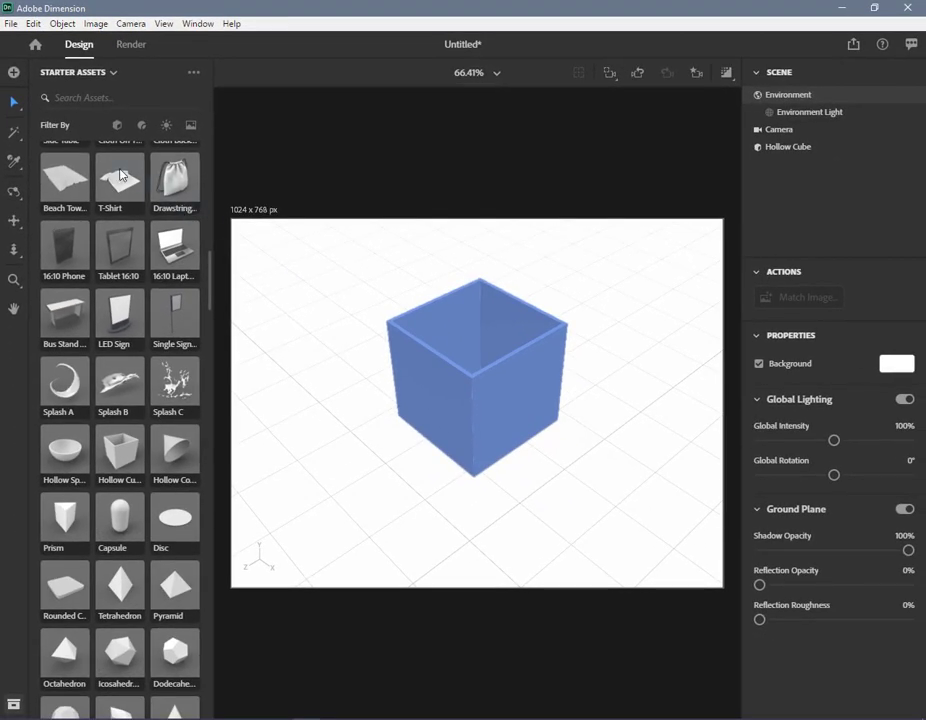
{"action": "mouse_move", "coordinate": [12, 104]}
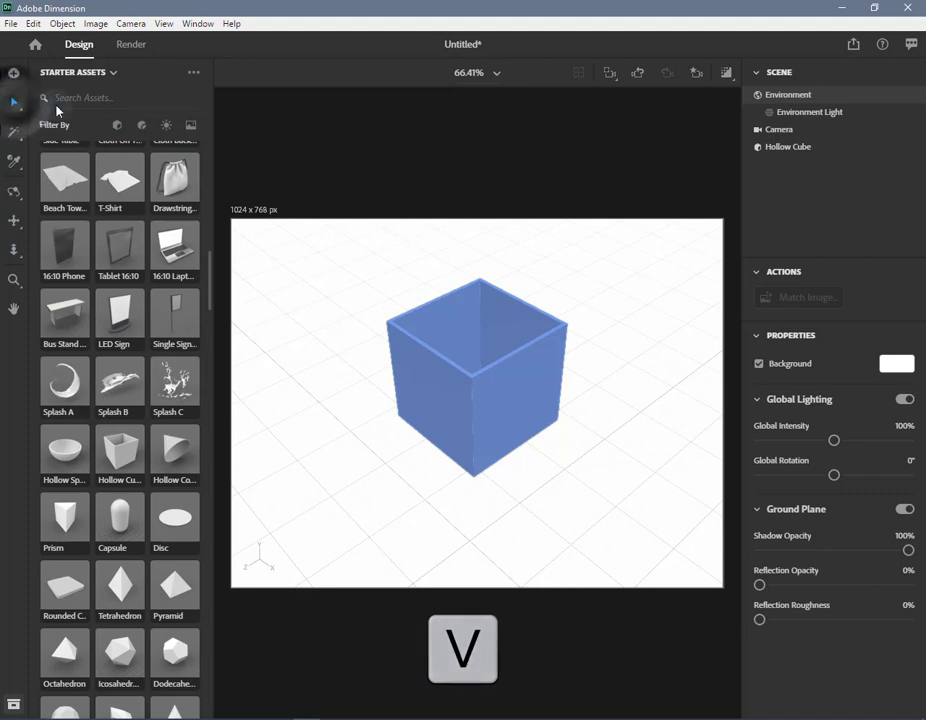
{"action": "mouse_move", "coordinate": [490, 412]}
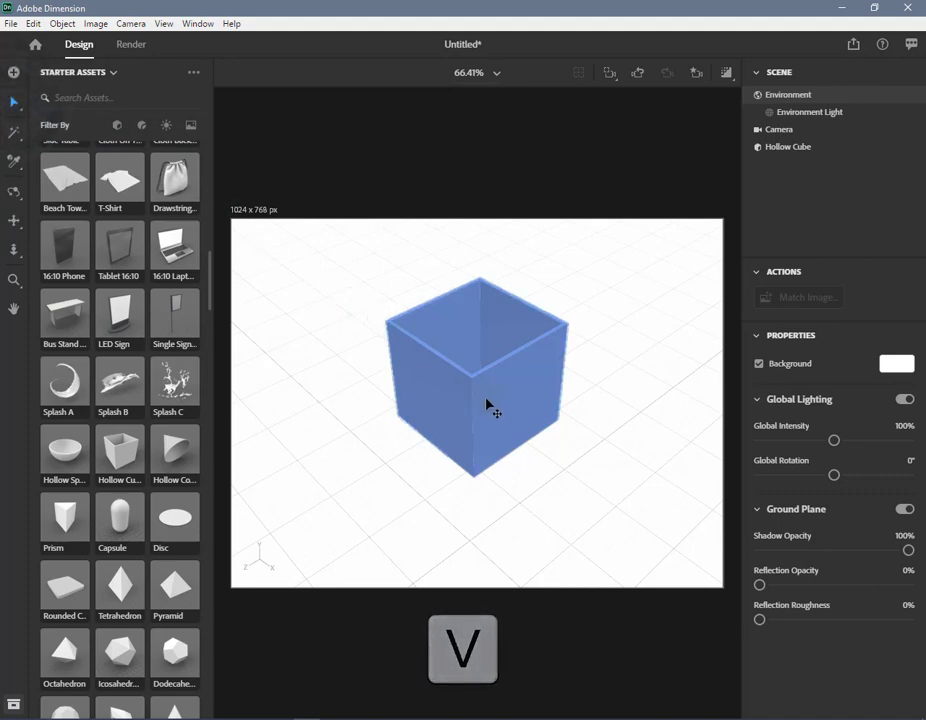
- Select the hollow cube in the canvas so its move gizmo appears
{"action": "left_click", "coordinate": [480, 404]}
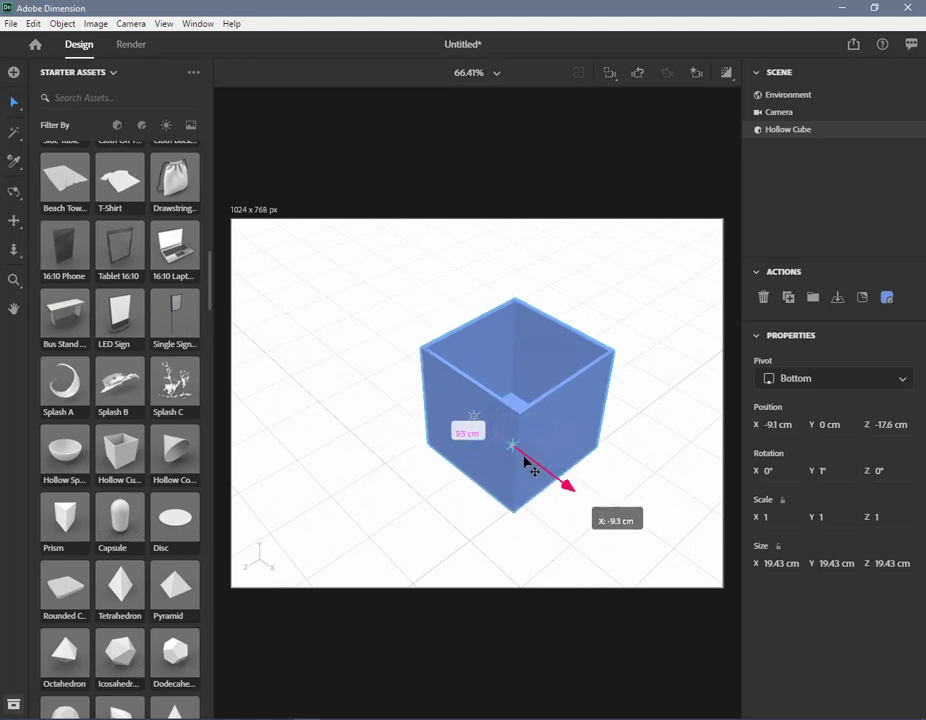
- Slide the cube along the red X axis to an X position of -16.9 cm
{"action": "left_click_drag", "start_coordinate": [532, 470], "coordinate": [506, 440]}
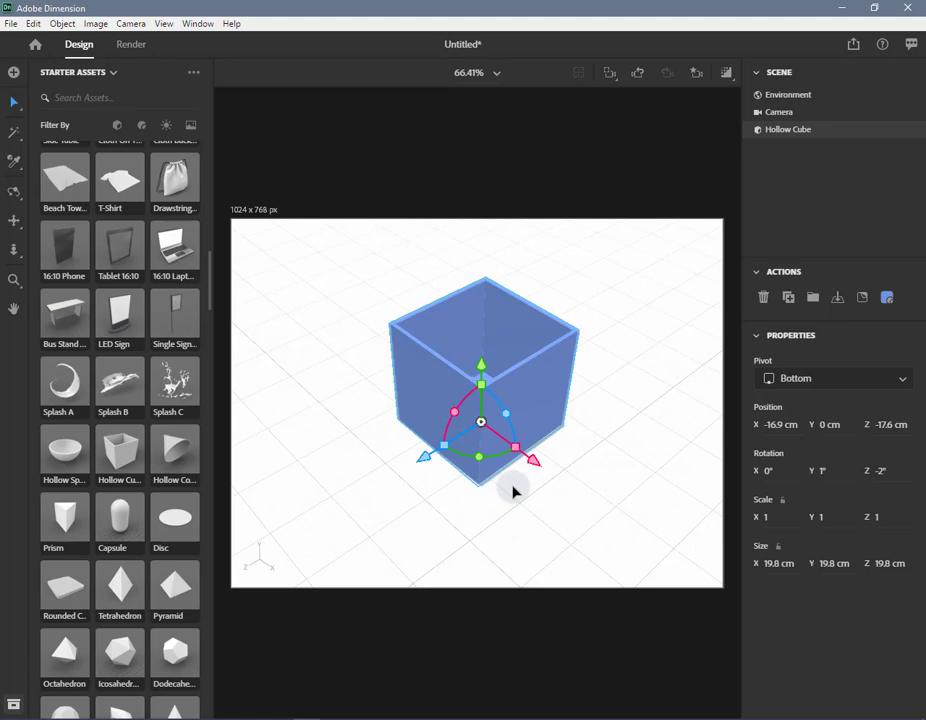
{"action": "mouse_move", "coordinate": [506, 486]}
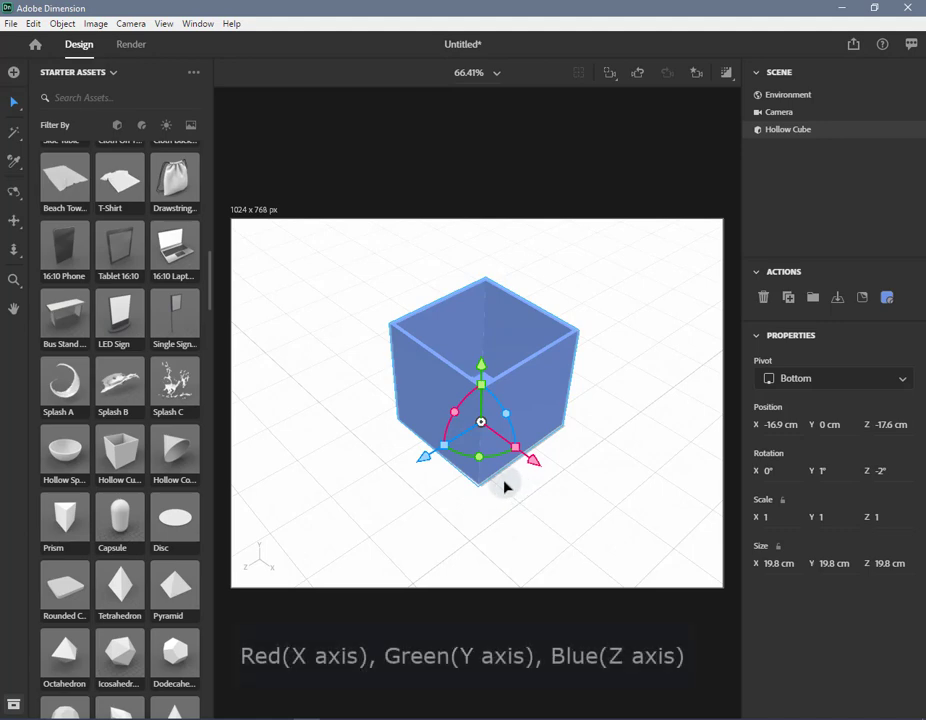
{"action": "mouse_move", "coordinate": [536, 464]}
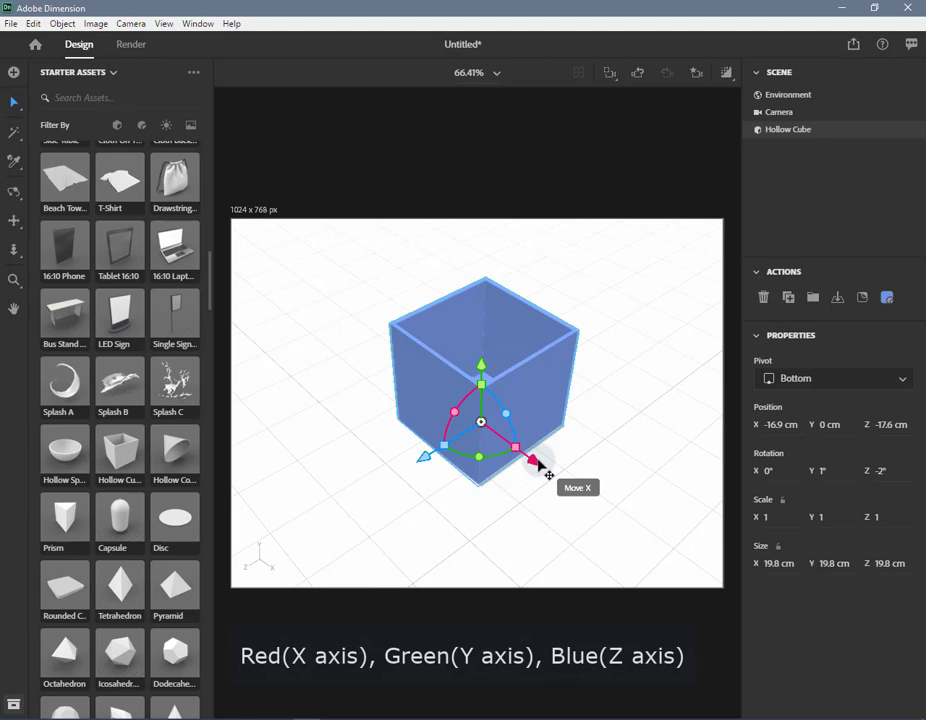
{"action": "mouse_move", "coordinate": [482, 374]}
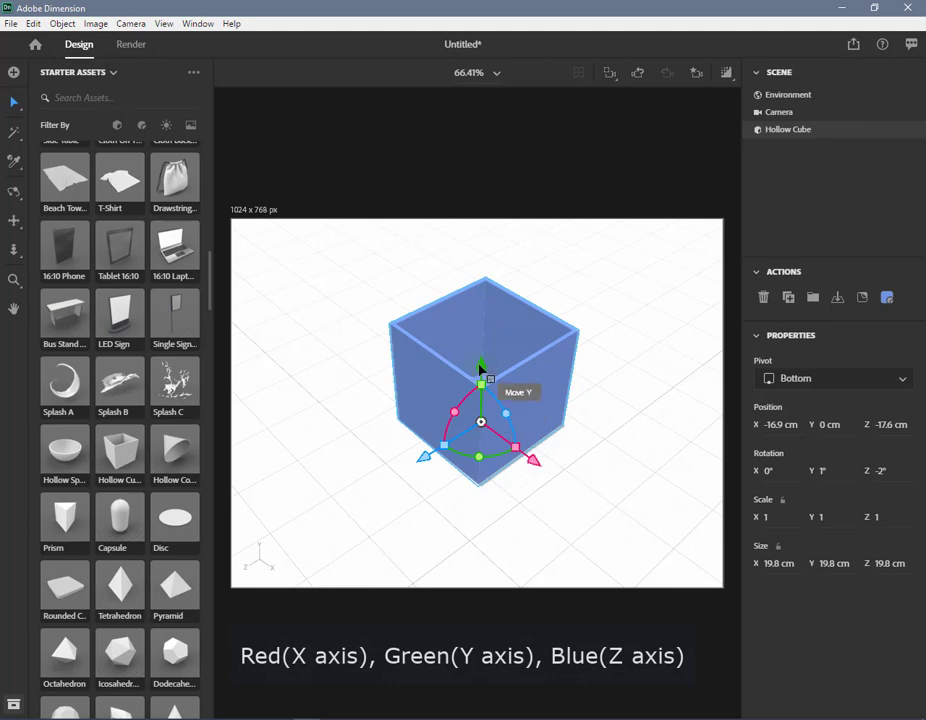
{"action": "mouse_move", "coordinate": [424, 456]}
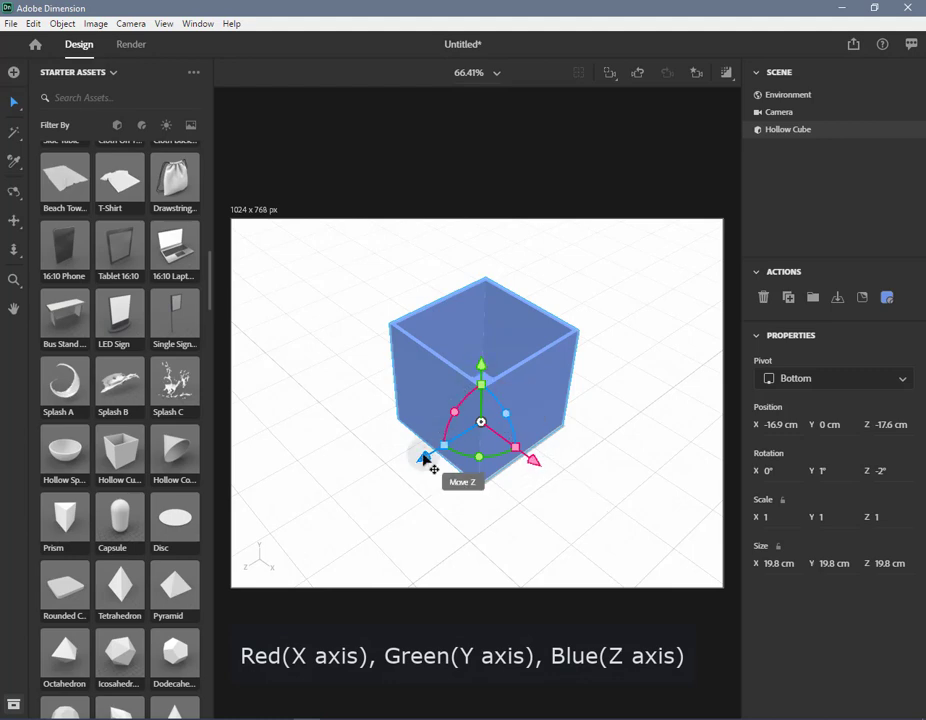